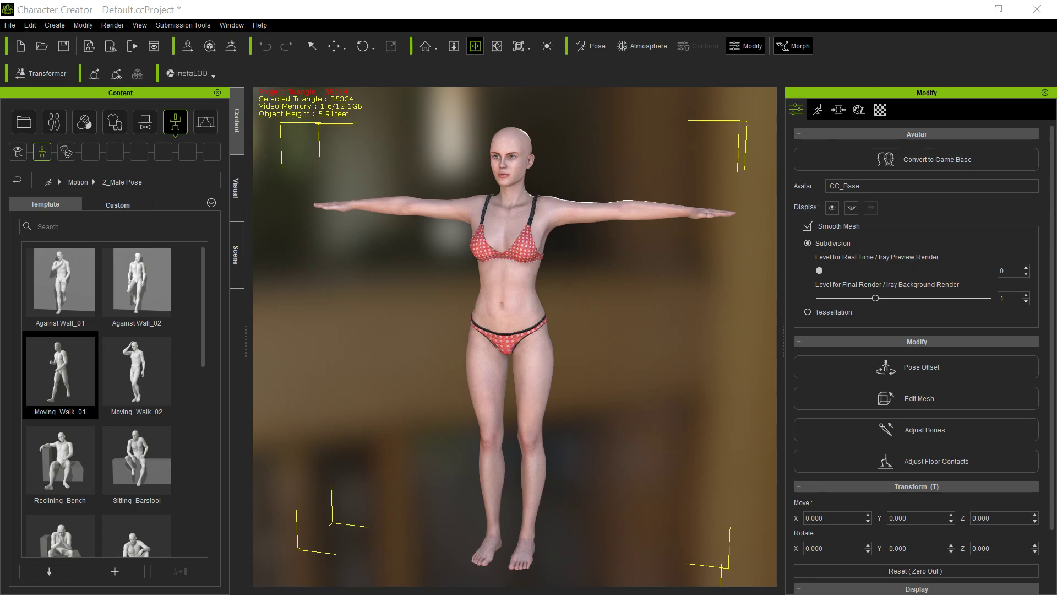
mouse_move(142, 178)
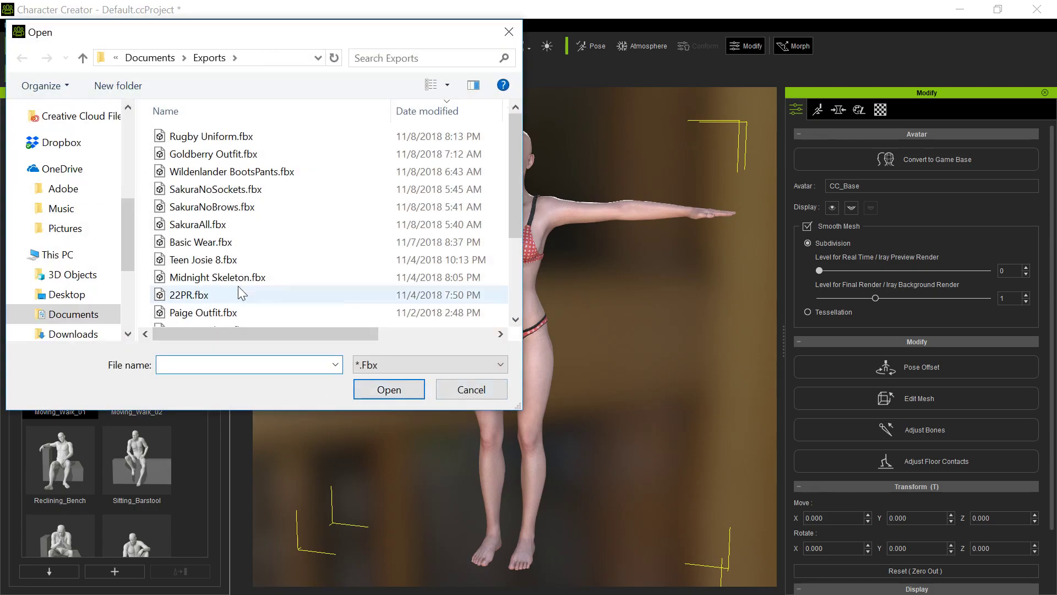
- Pick Rugby Uniform.fbx from Documents > Exports for FBX import
click(389, 390)
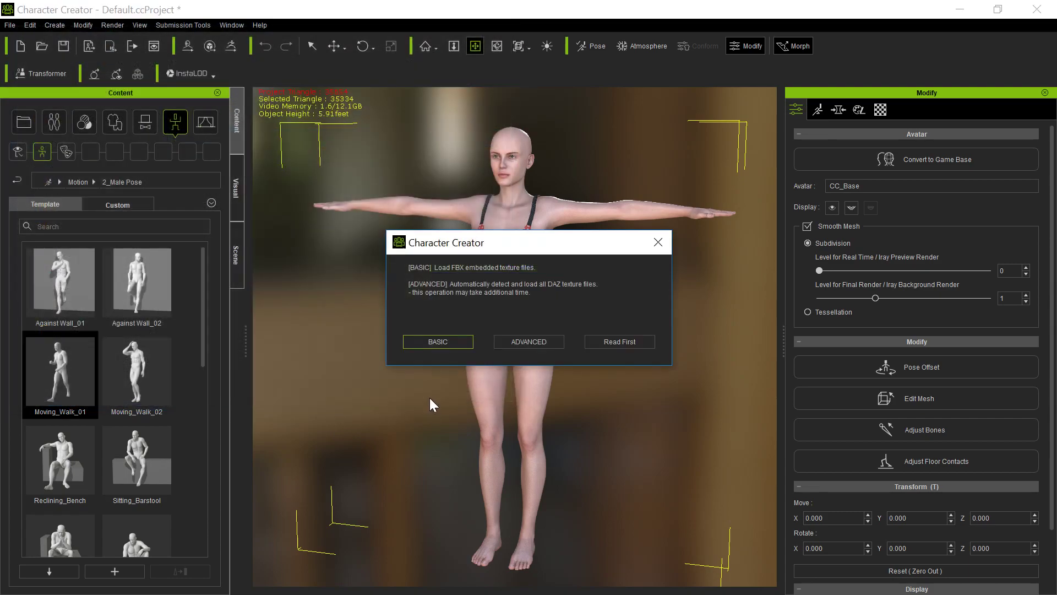
- Load embedded textures, set rusocks to Cloth on layer 3, and confirm the import
click(437, 342)
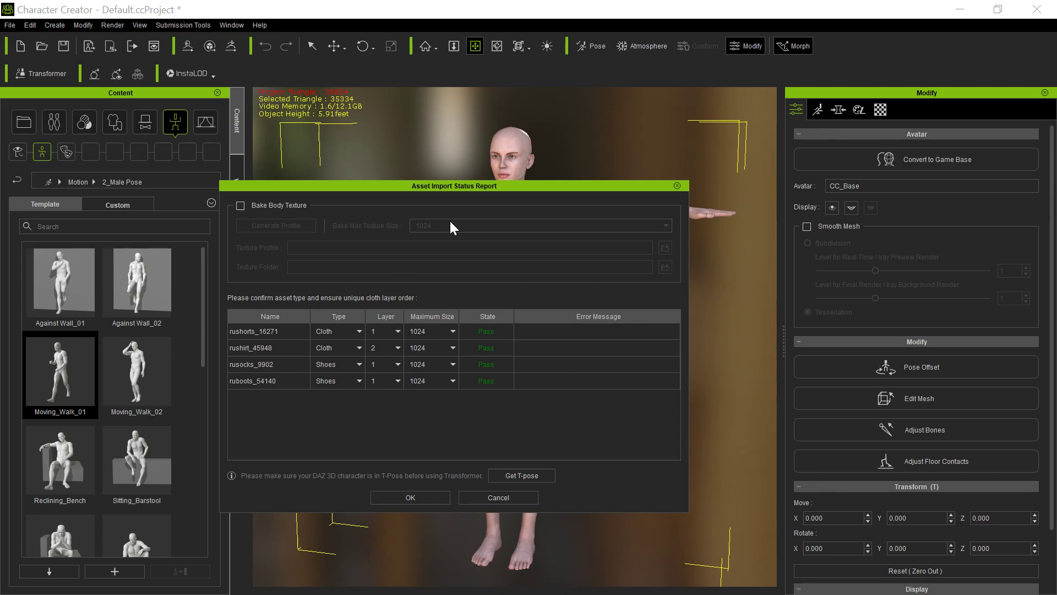
drag(454, 185, 502, 160)
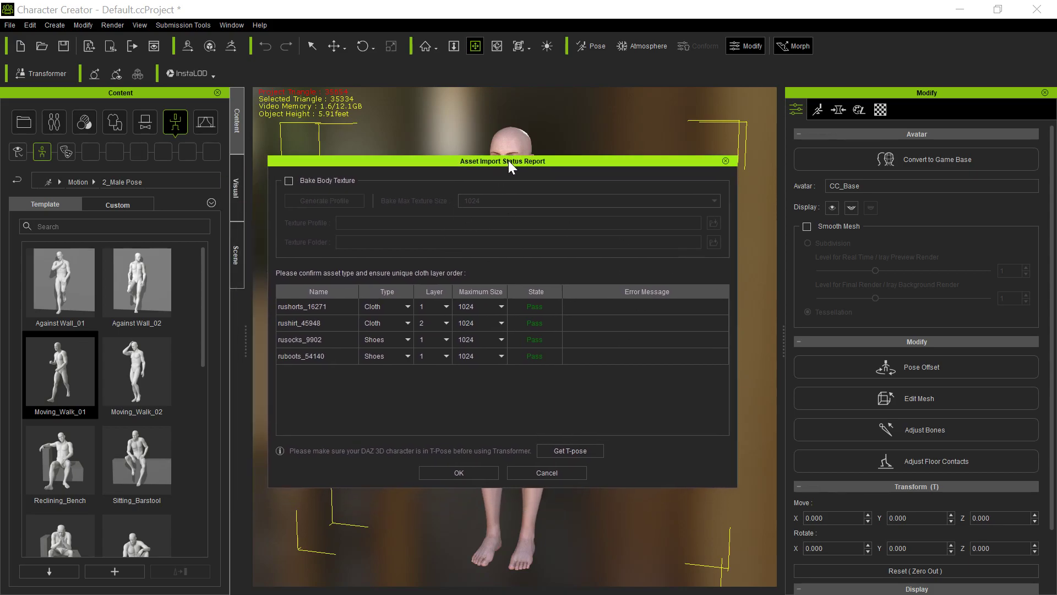
mouse_move(405, 427)
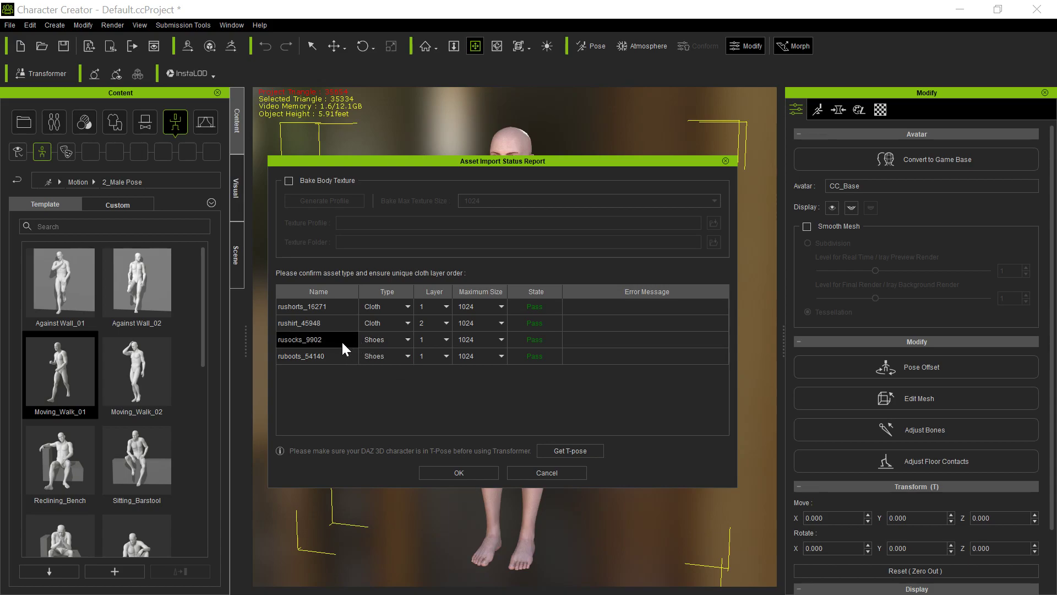
mouse_move(403, 355)
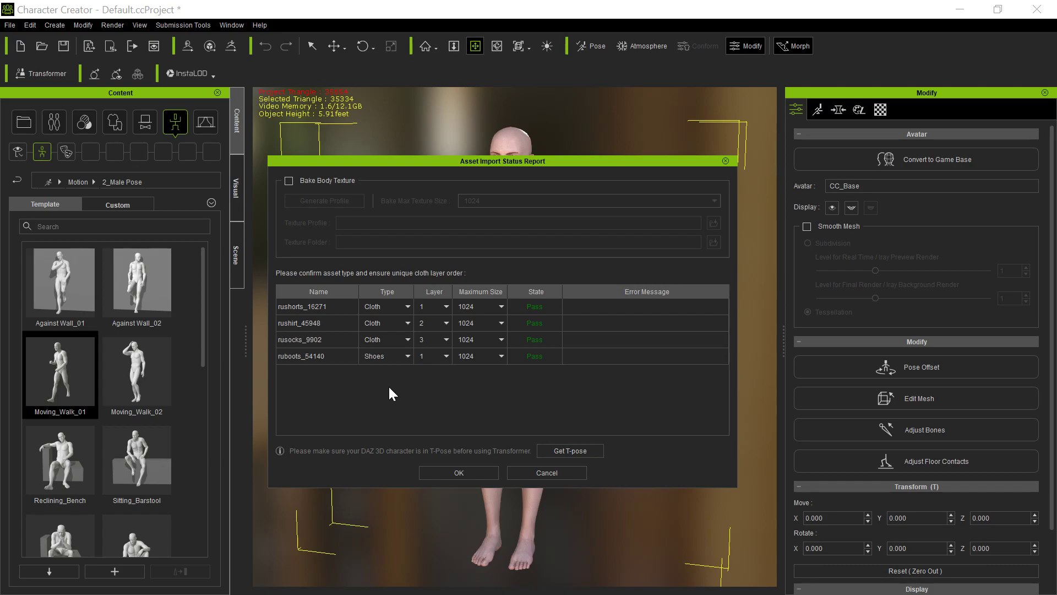
mouse_move(407, 421)
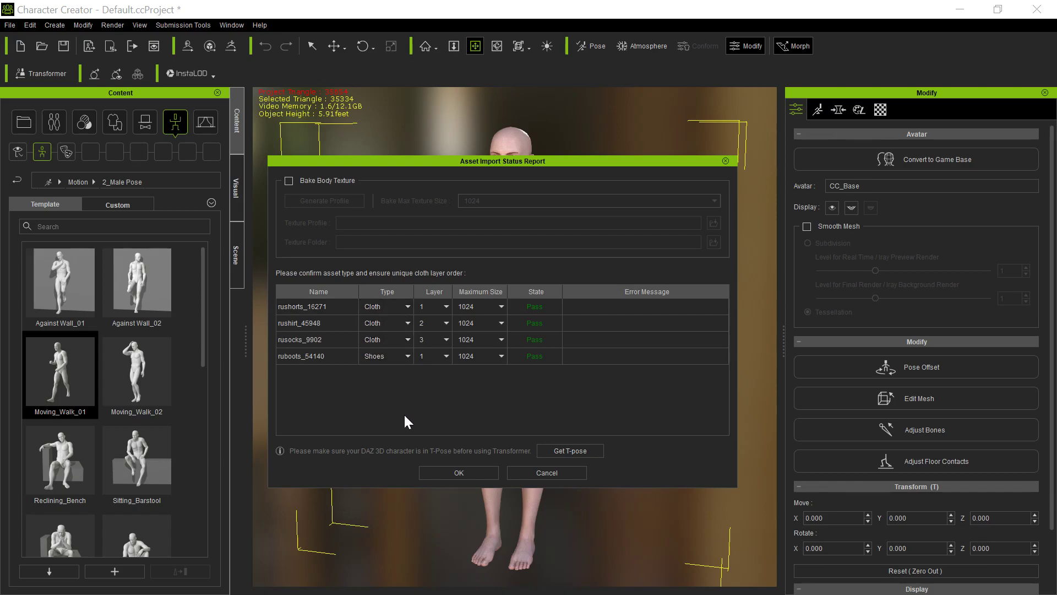
click(459, 472)
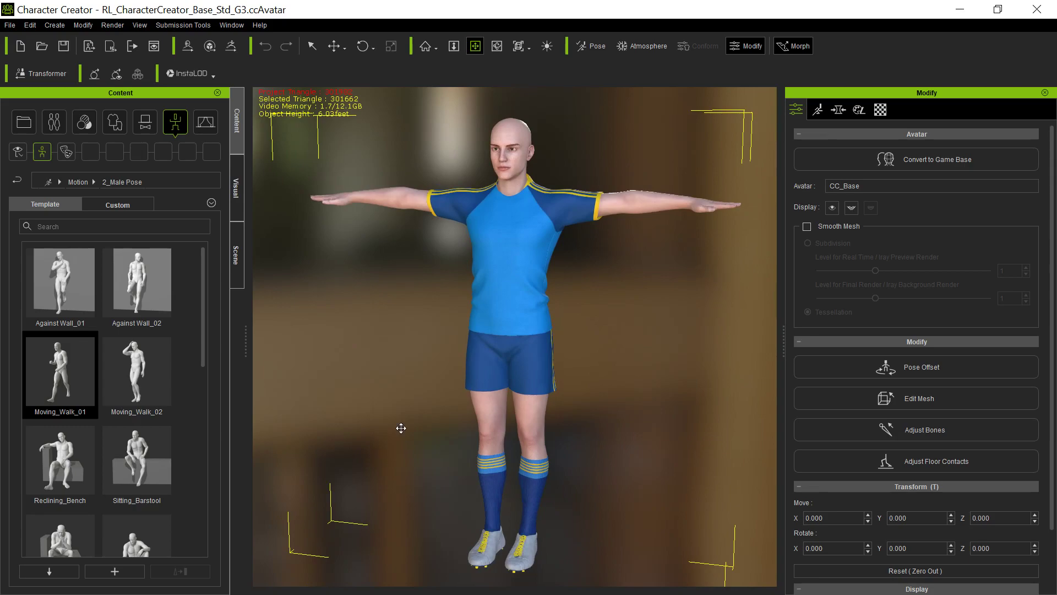
mouse_move(405, 287)
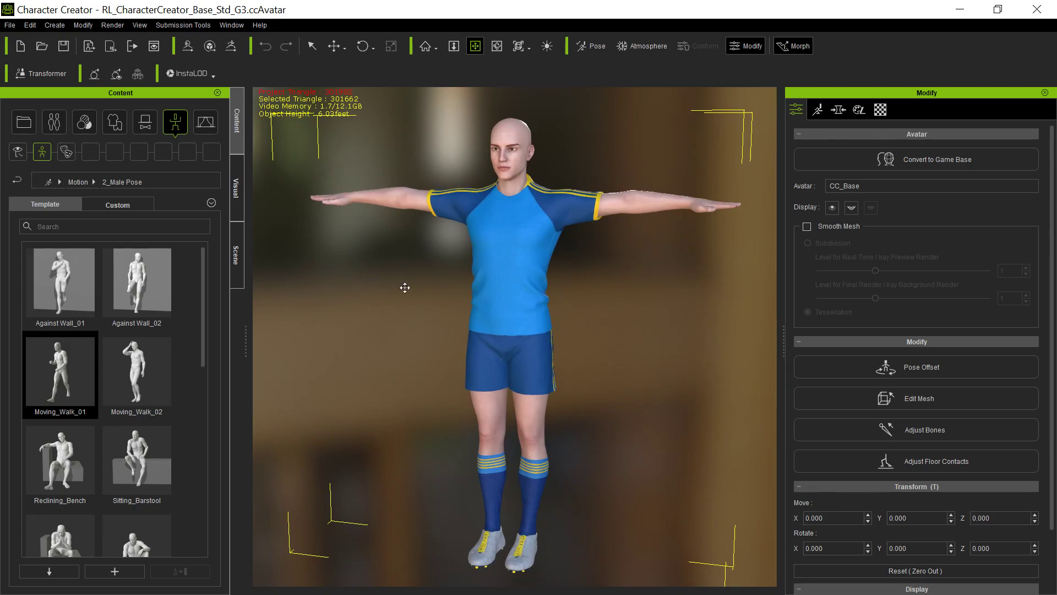
mouse_move(517, 308)
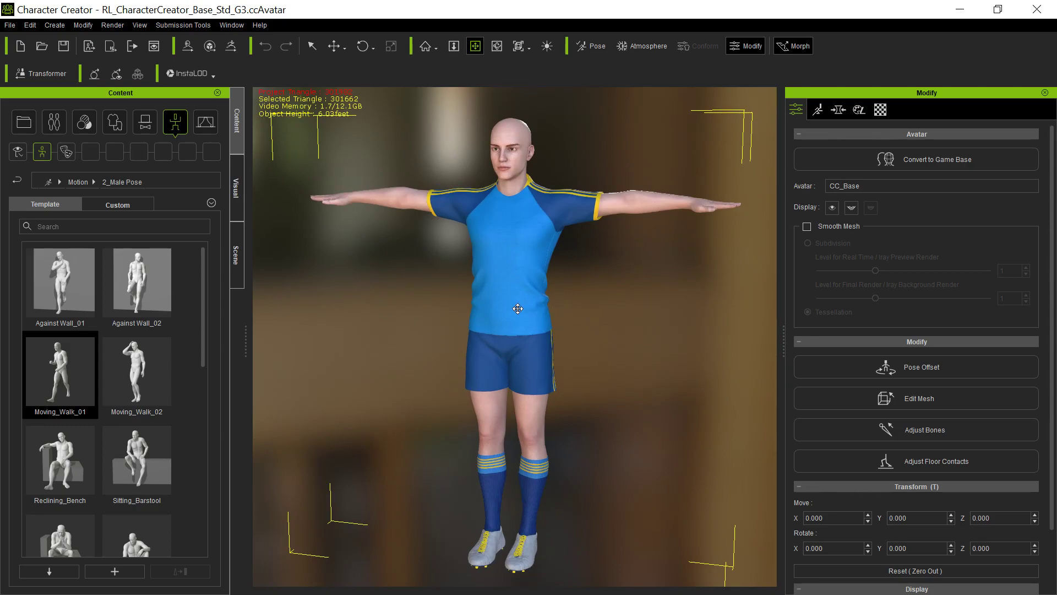
mouse_move(191, 391)
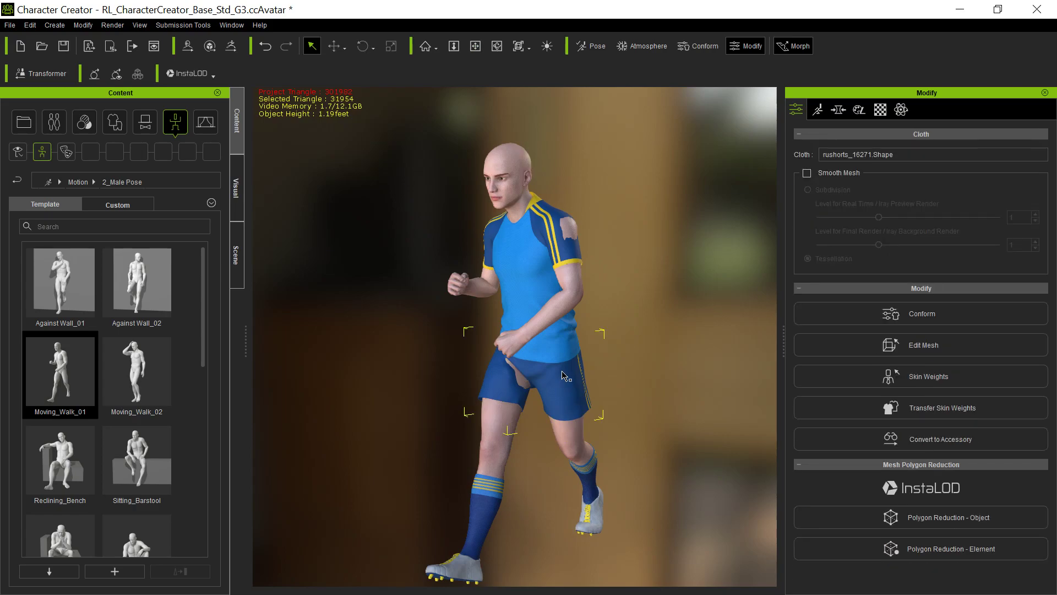
mouse_move(534, 290)
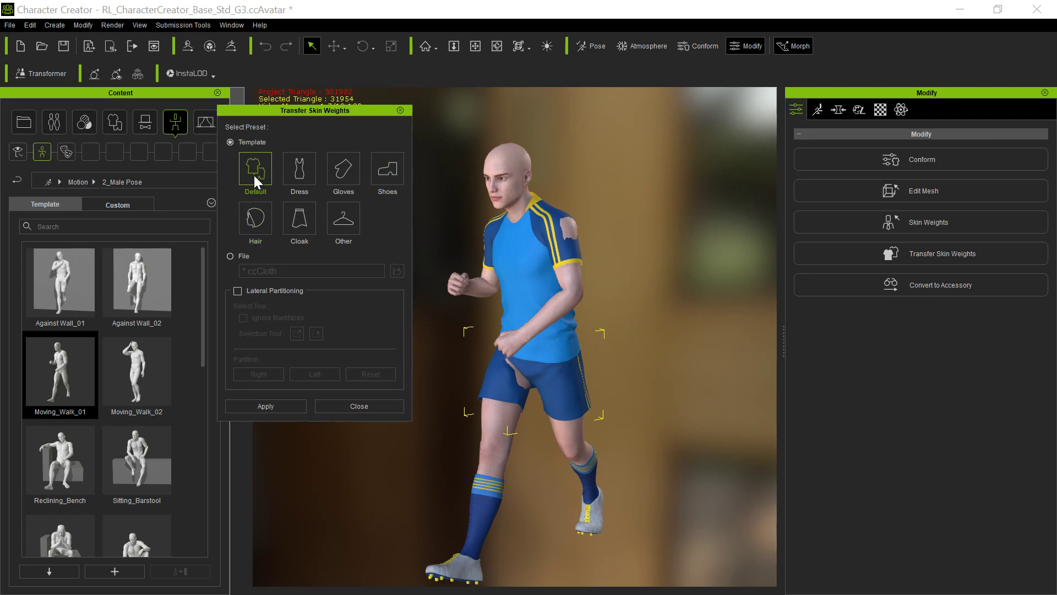
- Apply skin-weight transfer to the shorts using the Default clothing template
click(266, 406)
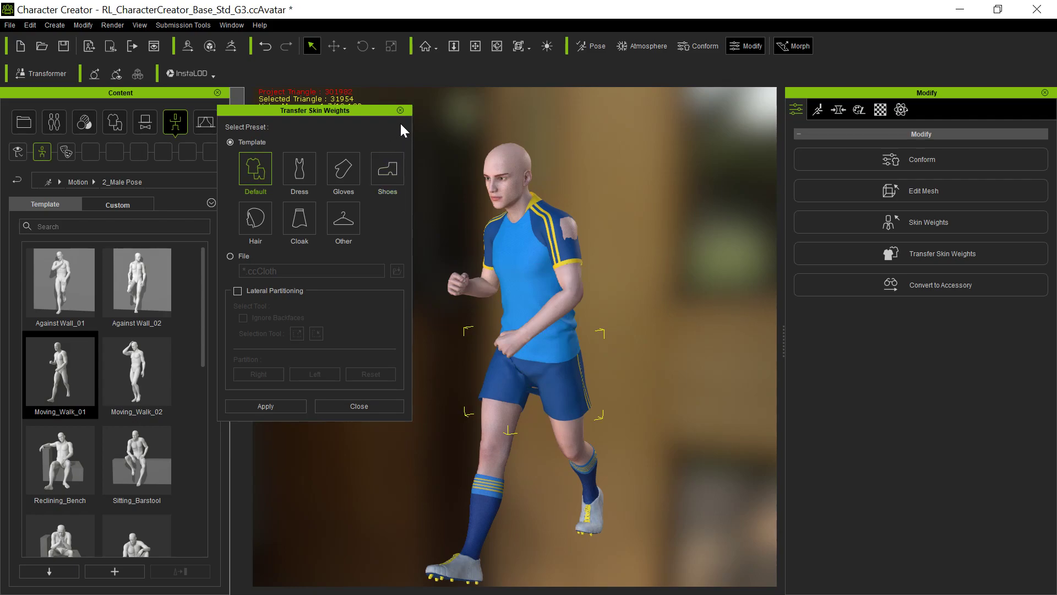
mouse_move(402, 119)
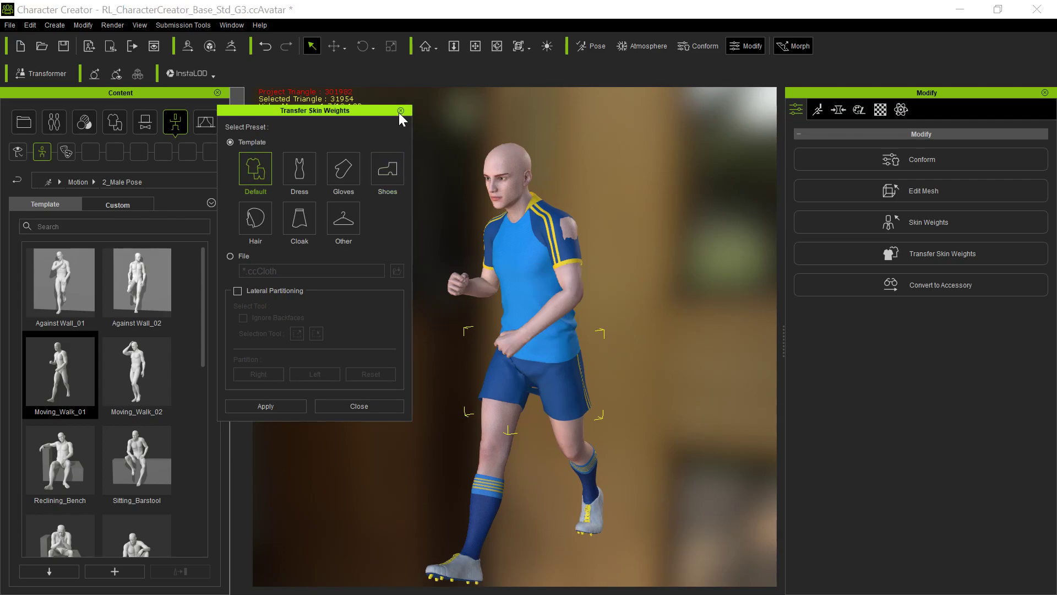
click(401, 111)
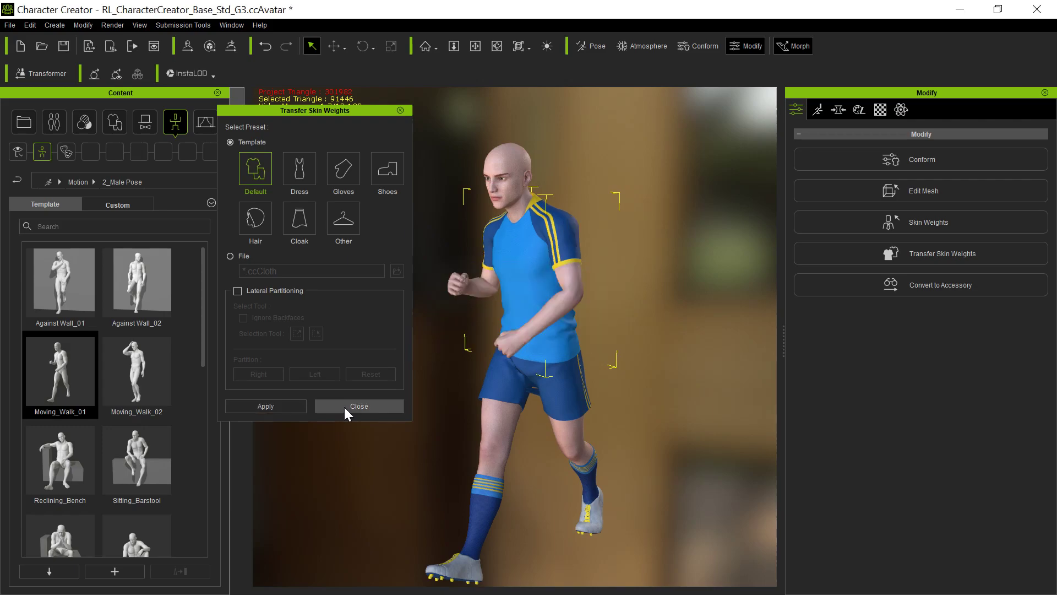
- Close Transfer Skin Weights and orbit the view around the walking avatar
click(359, 406)
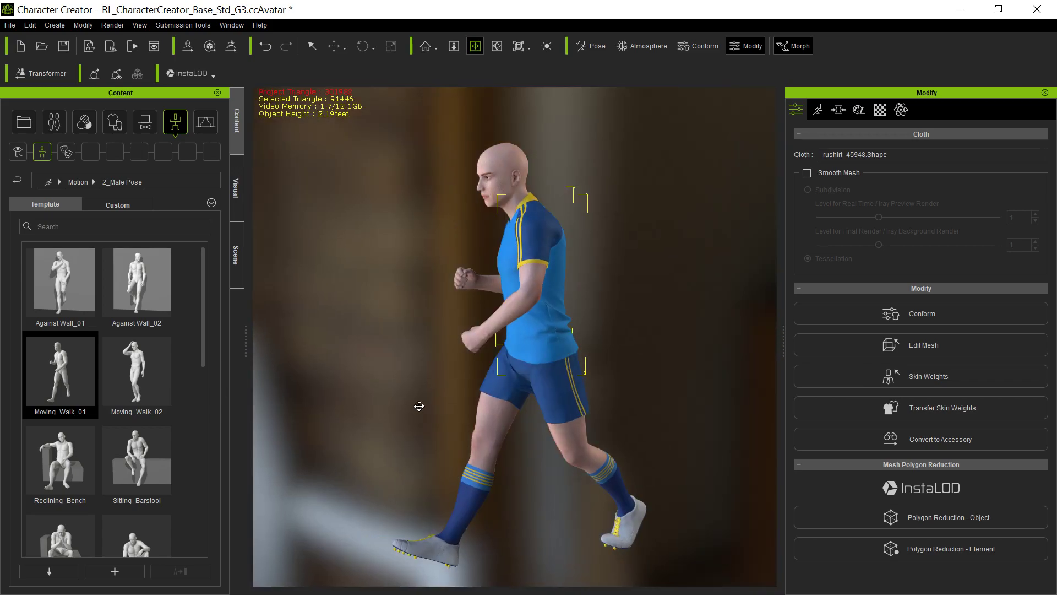
drag(418, 406, 517, 399)
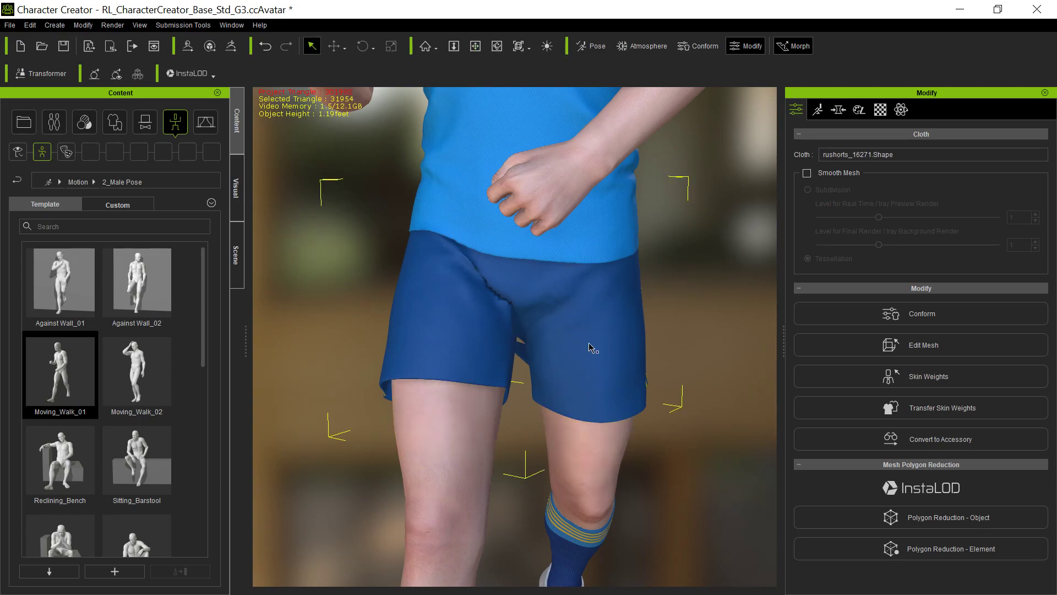
mouse_move(913, 420)
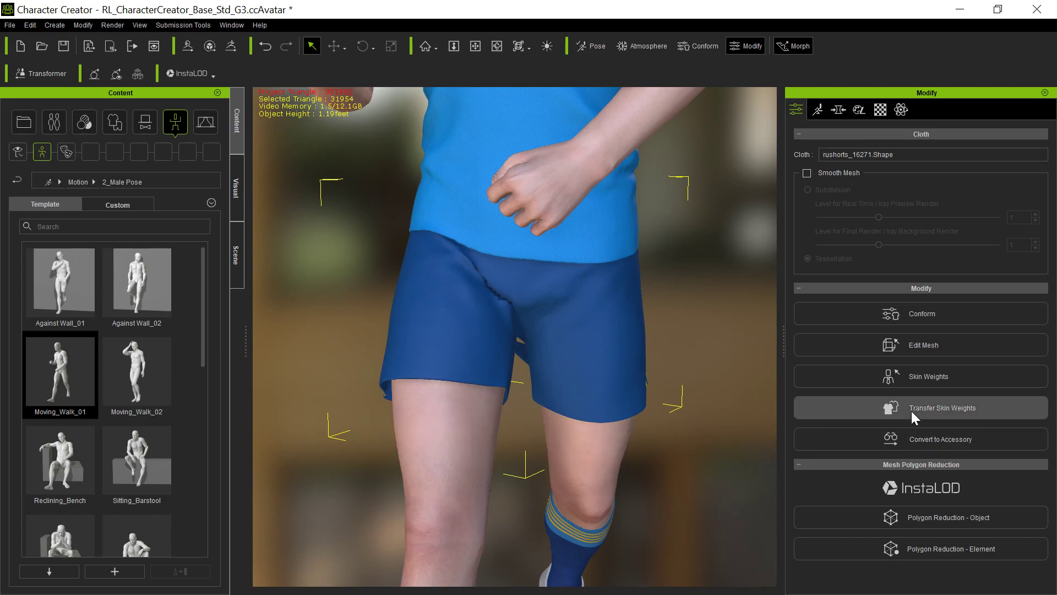
- Transfer skin weights to the shorts from Cloth > Pants > Shorts > Classic Shorts_A.ccCloth
click(943, 408)
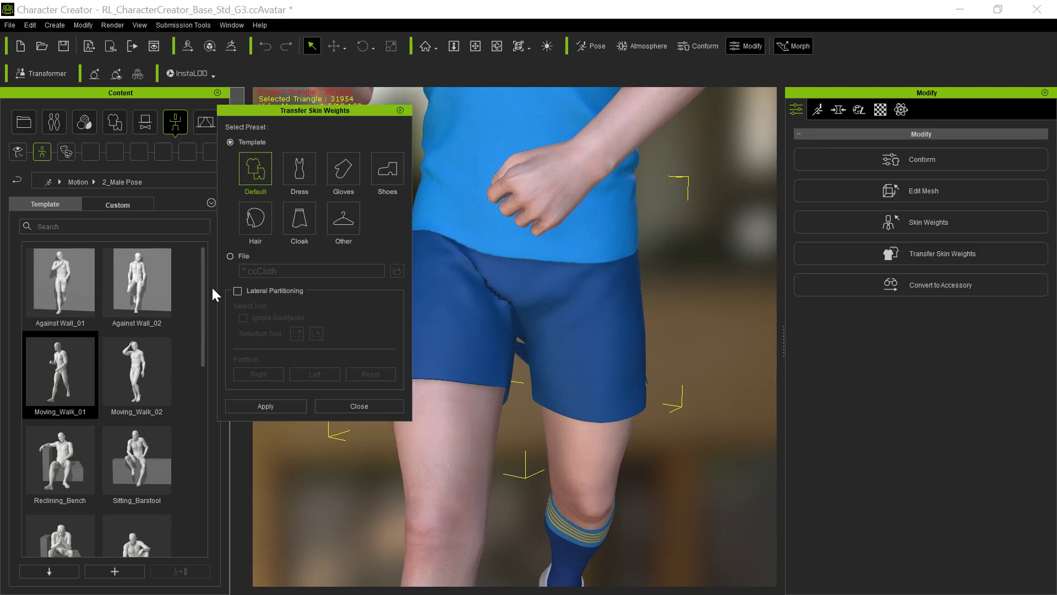
click(230, 256)
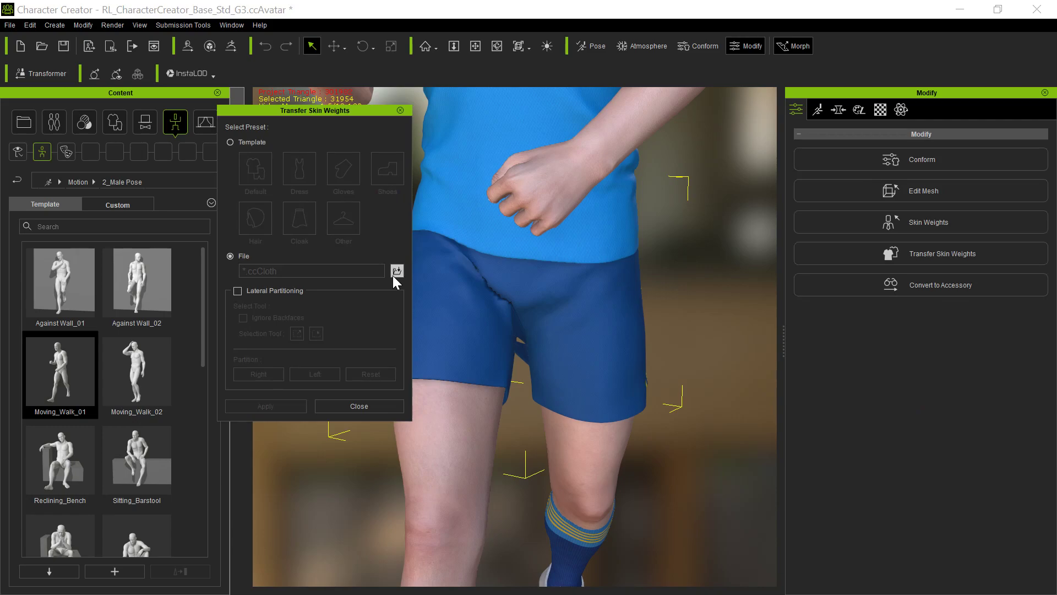
click(397, 270)
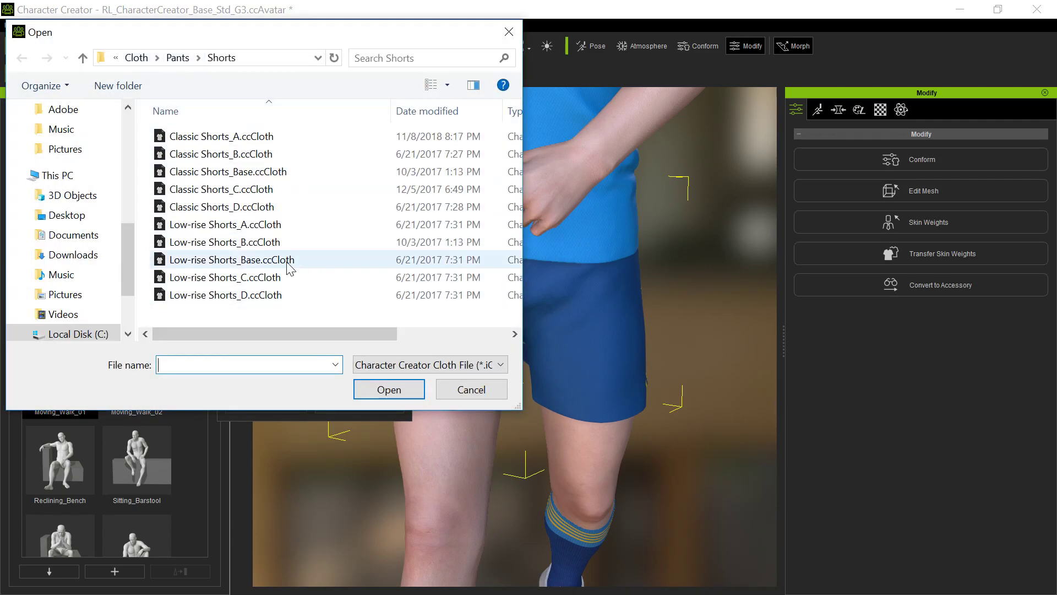
click(221, 136)
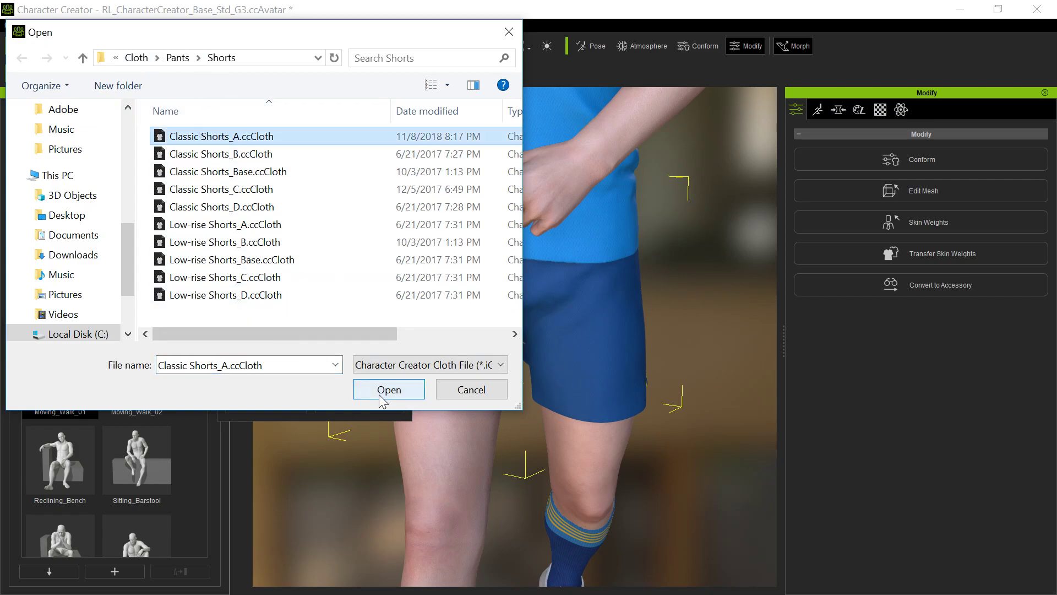
click(389, 389)
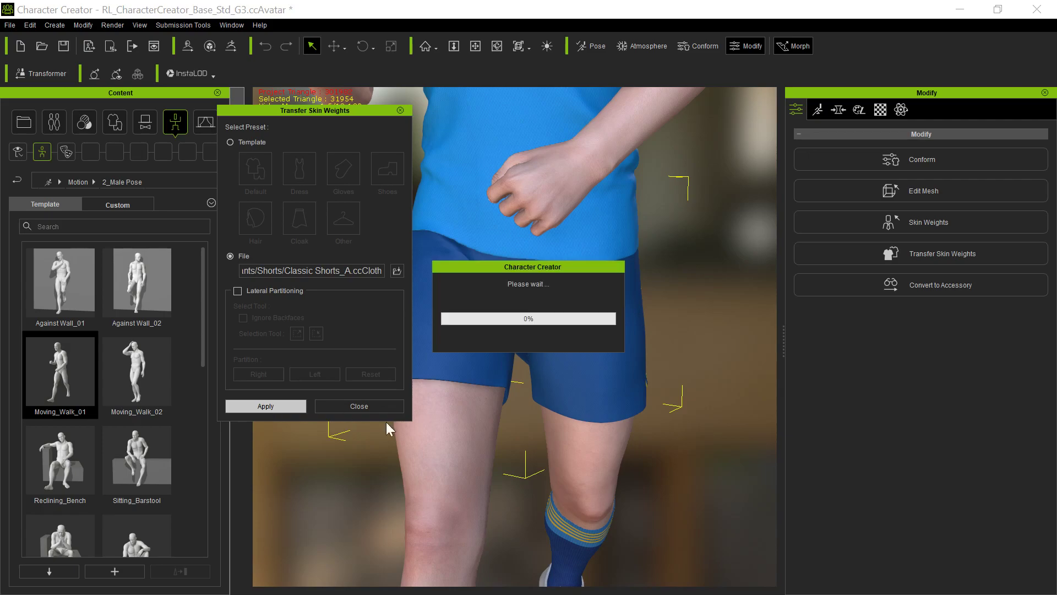
mouse_move(708, 316)
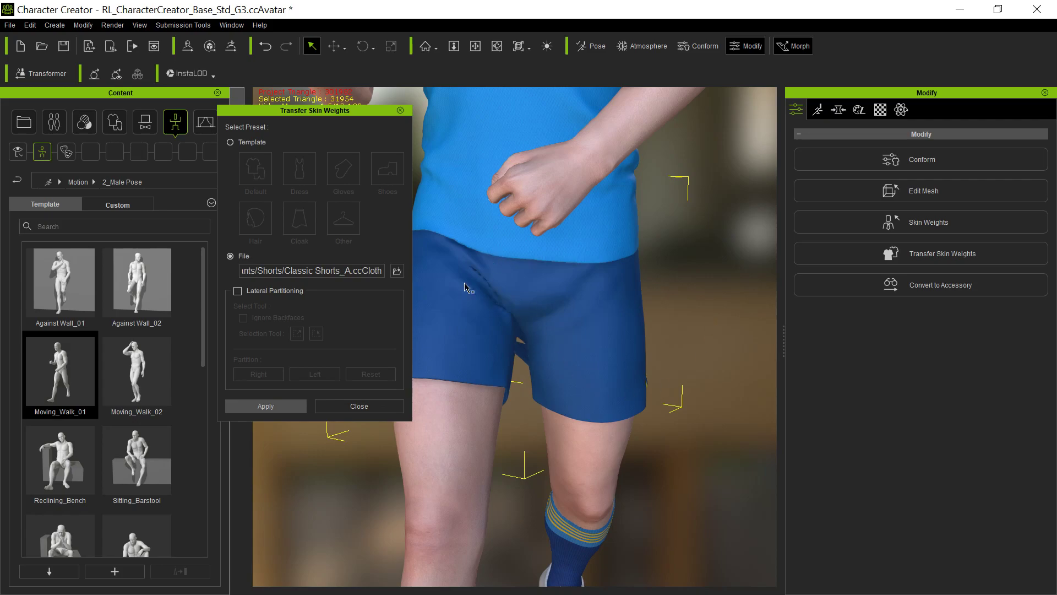
mouse_move(466, 350)
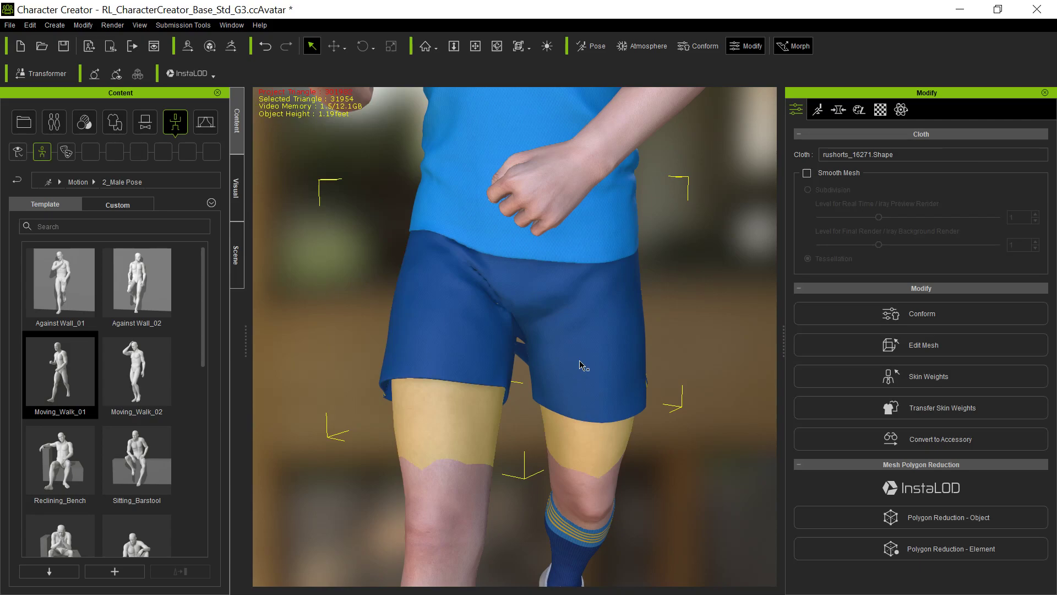
mouse_move(539, 364)
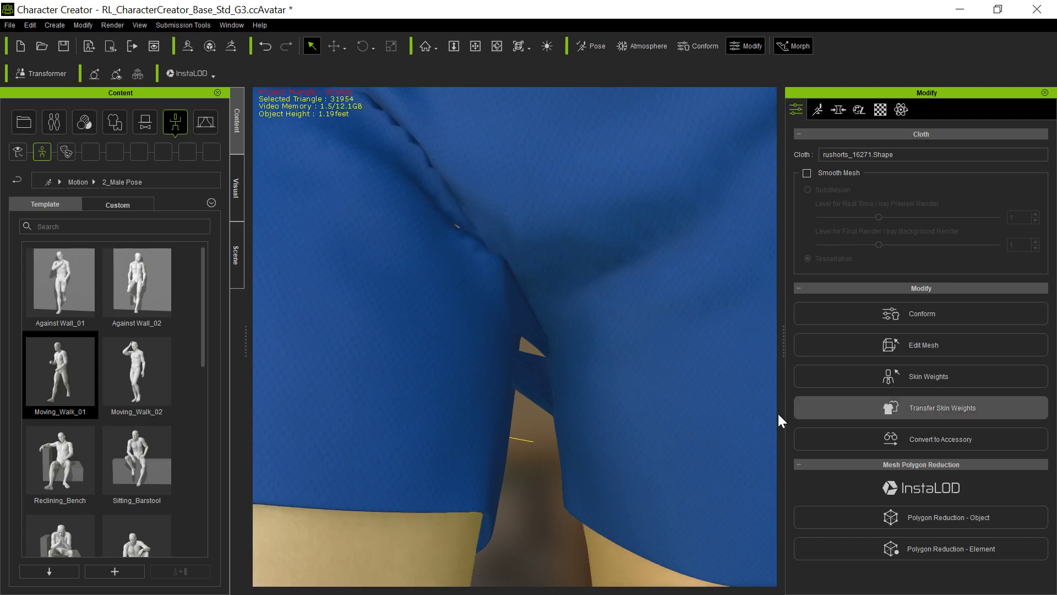
mouse_move(894, 393)
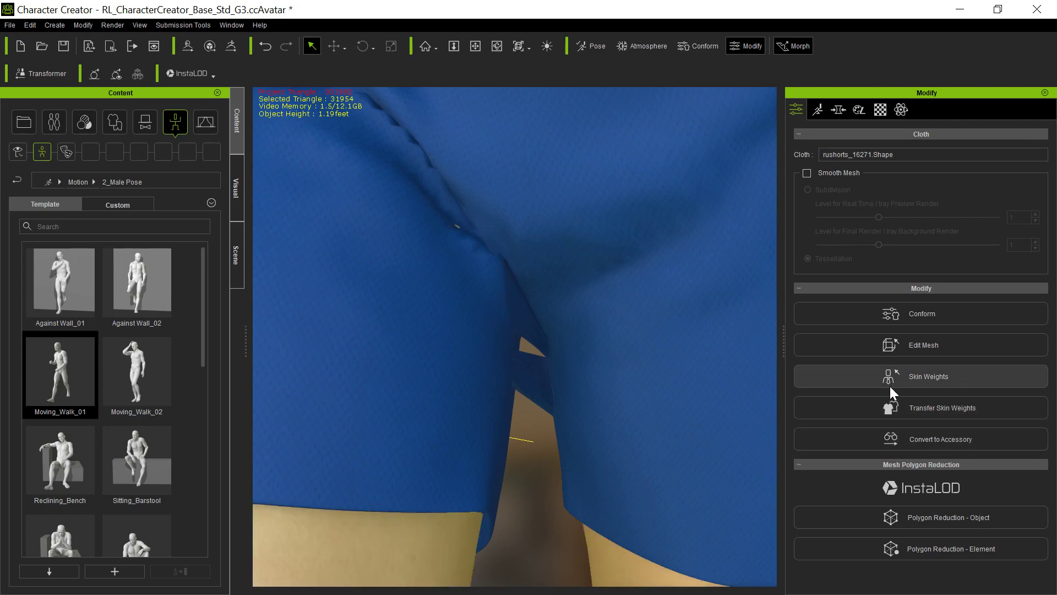
- Enter weight painting mode for the rugby shorts via Skin Weights
click(921, 376)
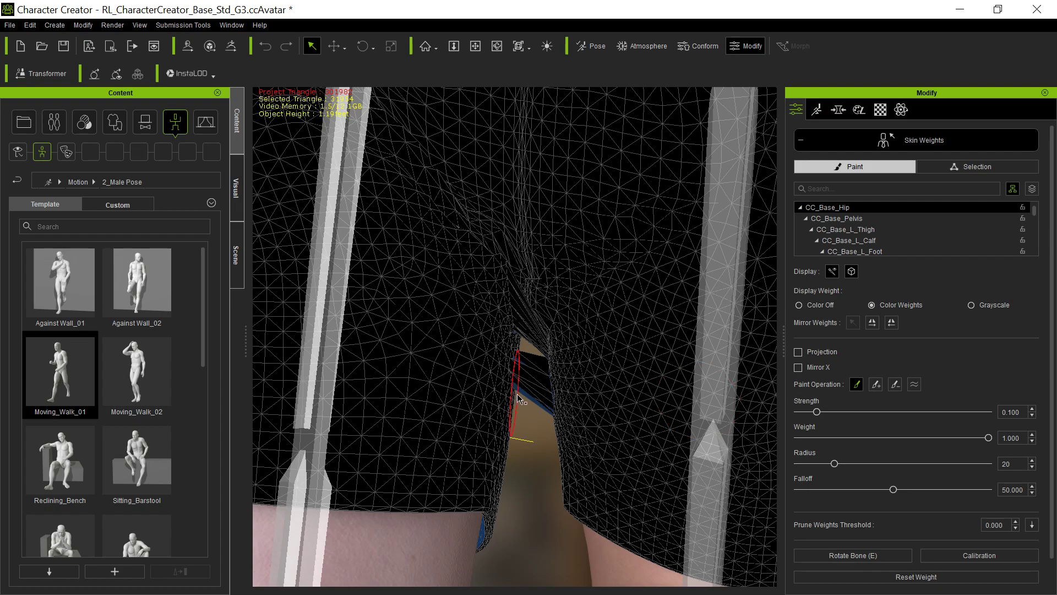
mouse_move(574, 333)
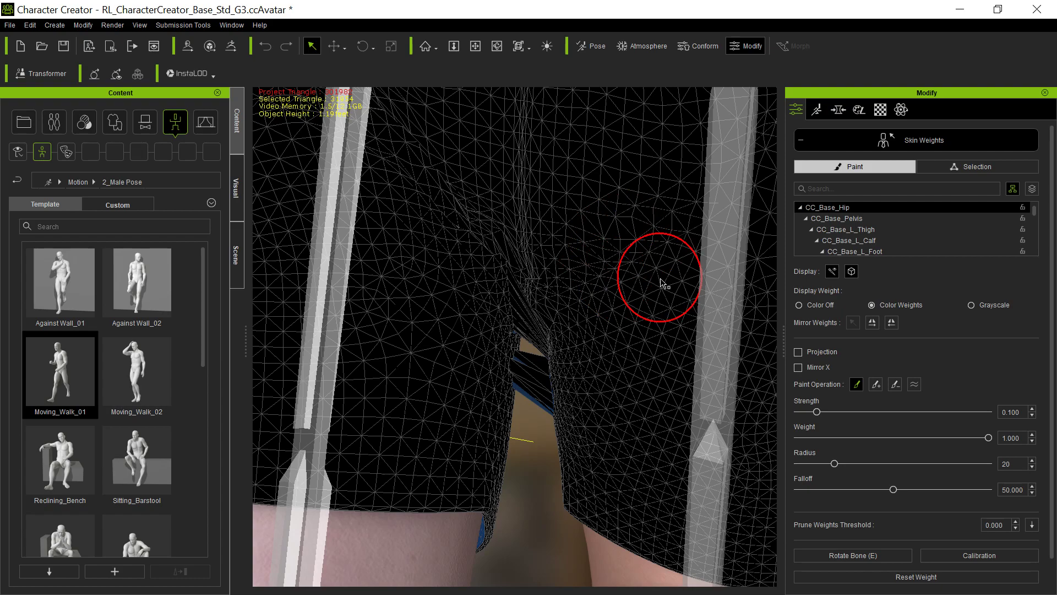
mouse_move(908, 328)
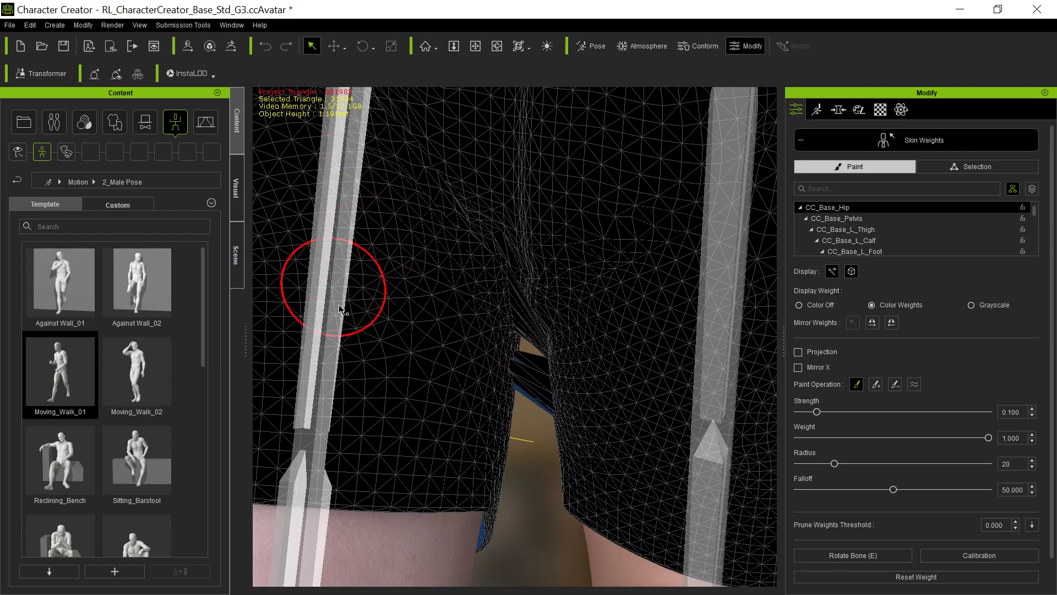
mouse_move(517, 365)
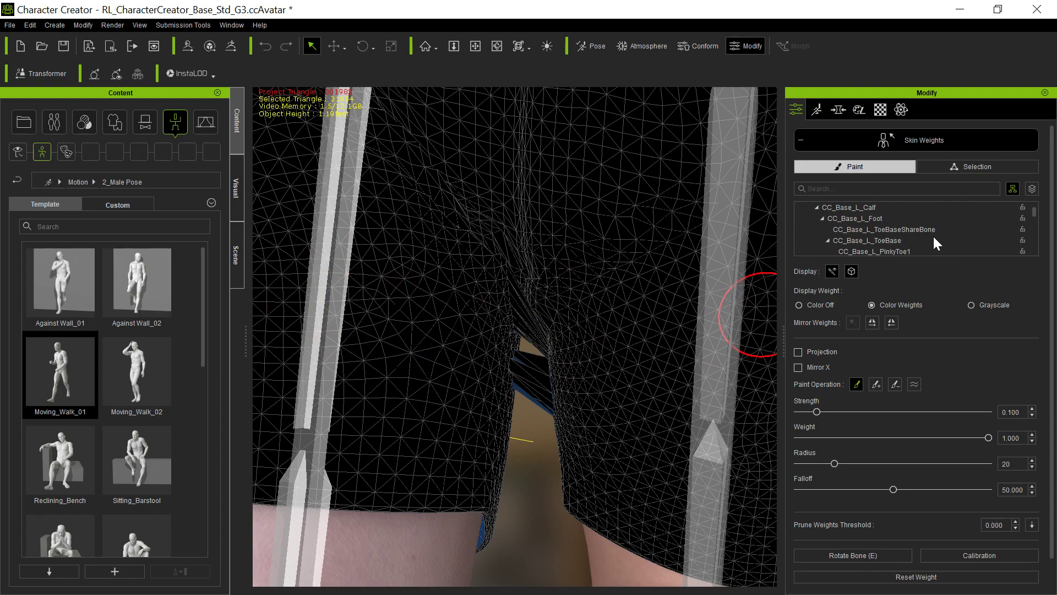
- Scroll the bone list down and select the right thigh twist bone
scroll(down, 3)
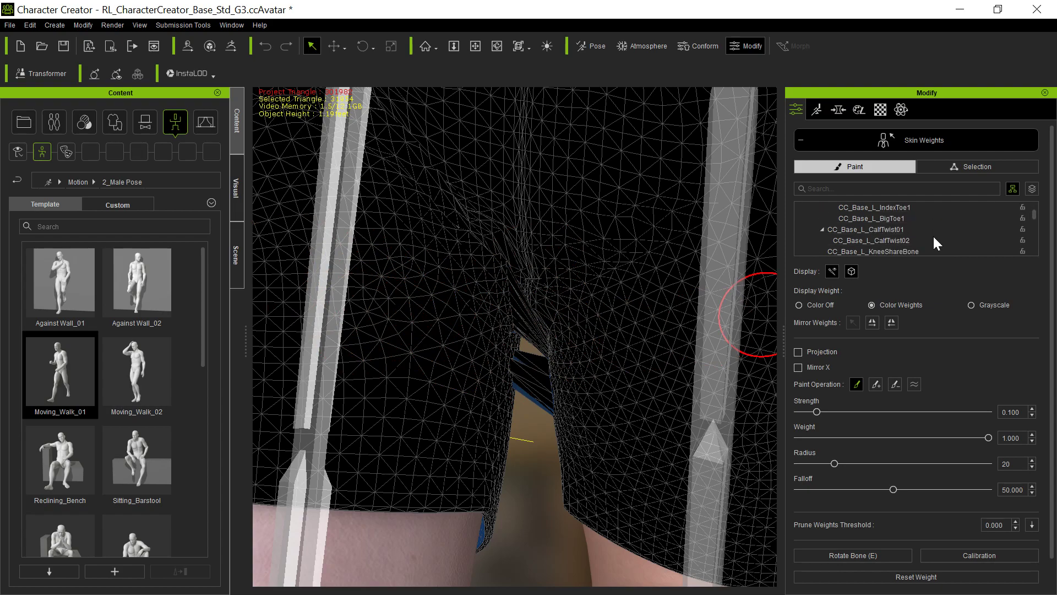
scroll(down, 3)
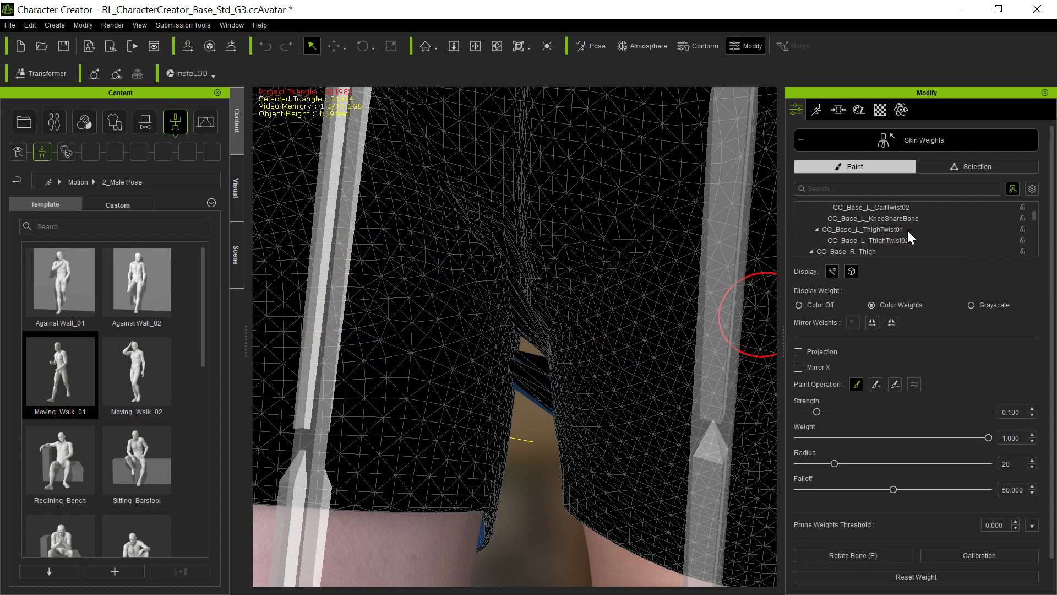
click(867, 229)
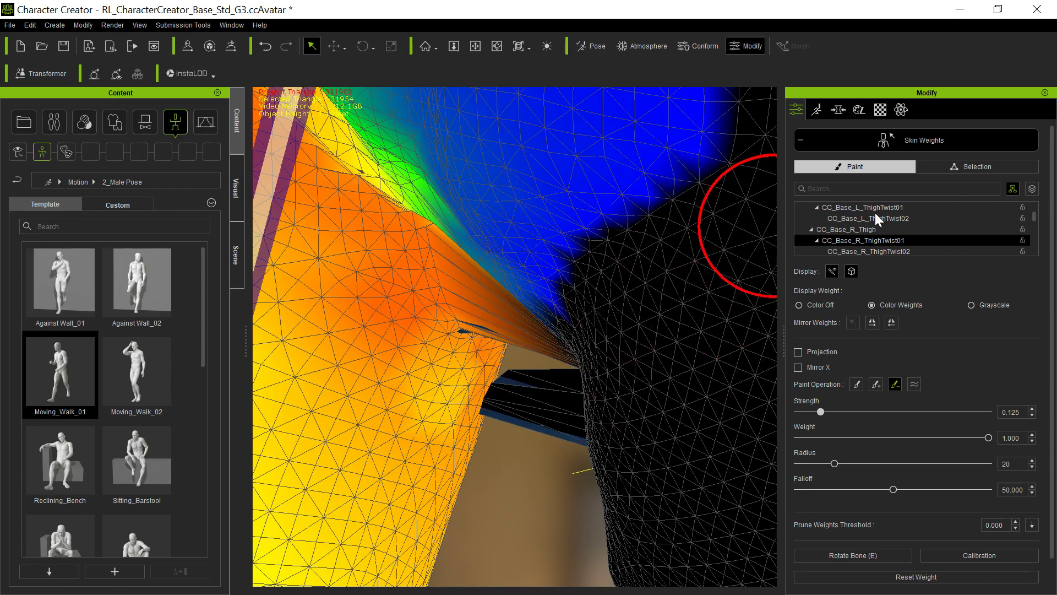
- Select the left thigh twist bone in the Skin Weights bone list
click(886, 218)
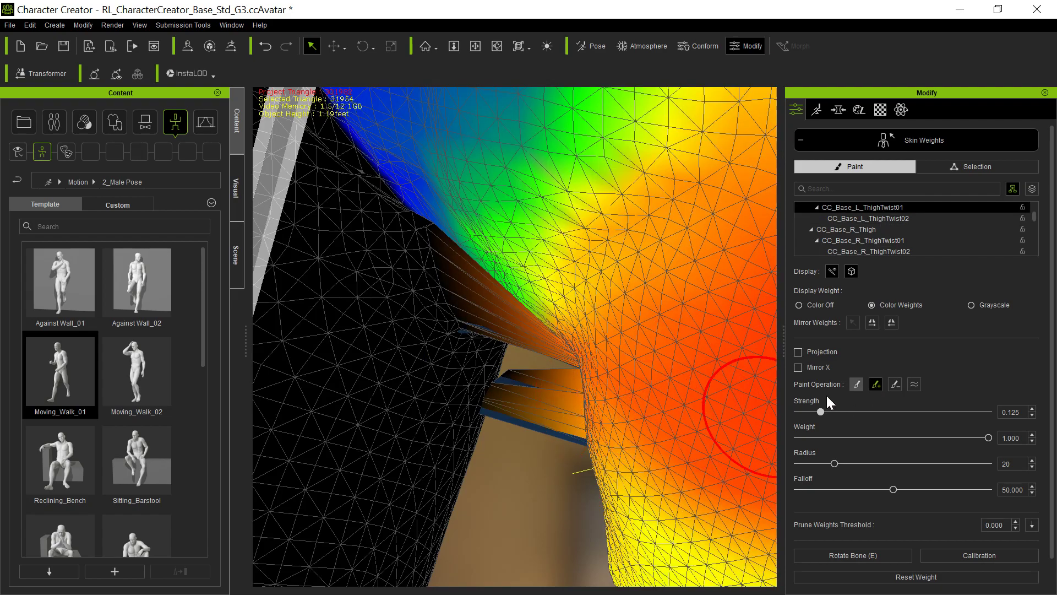
mouse_move(533, 410)
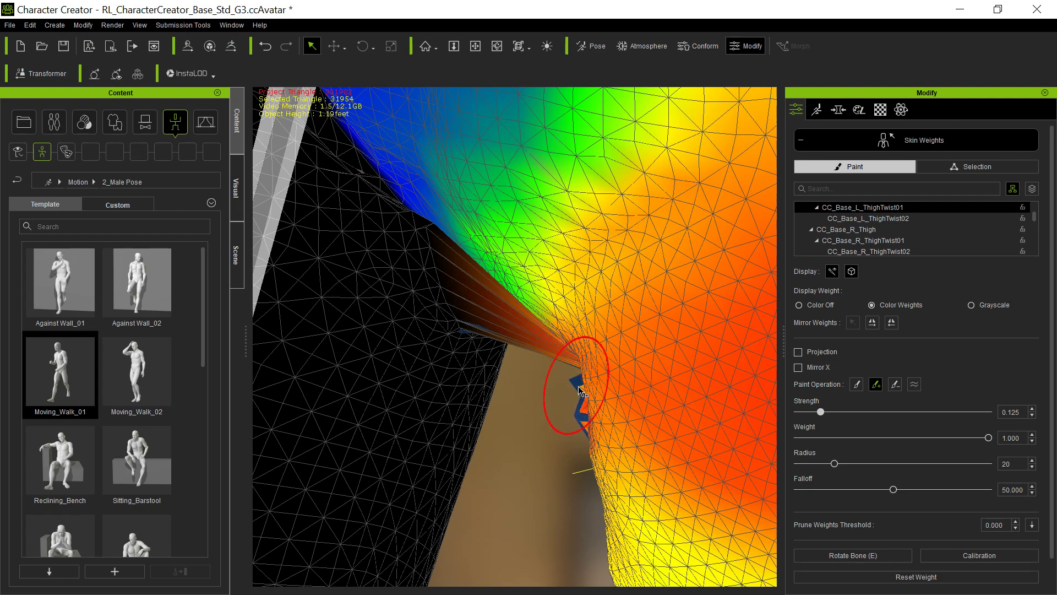
- Paint left thigh twist weight along the inner shorts edge, then exit Skin Weights
click(584, 435)
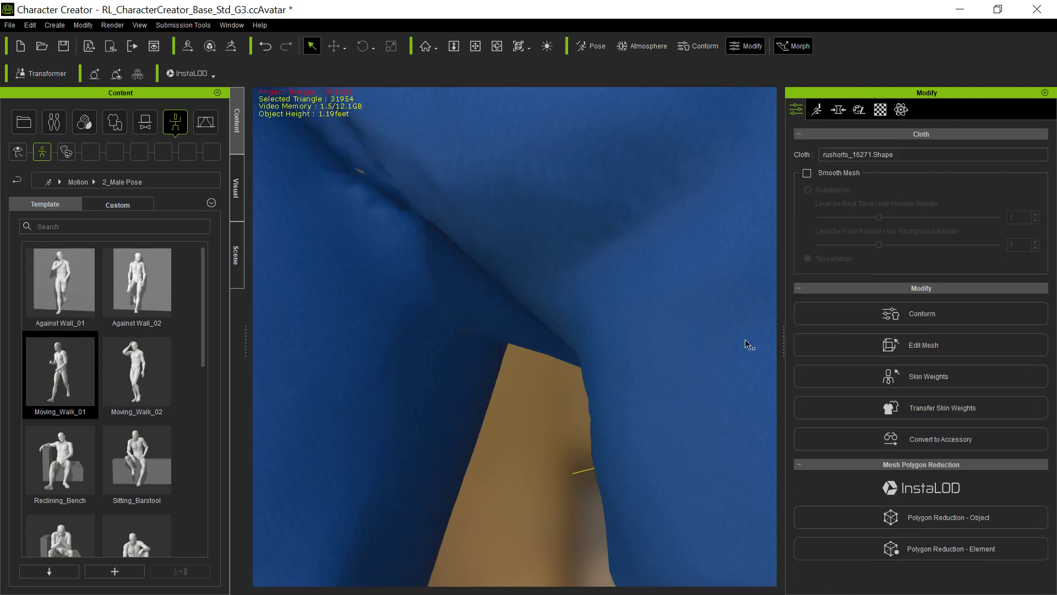
click(475, 46)
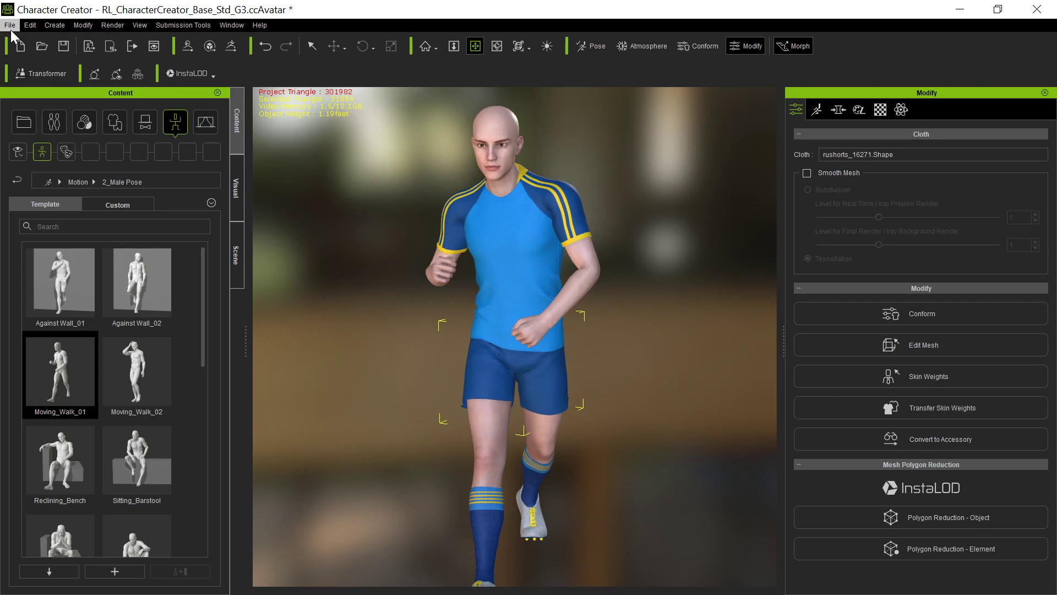
- Open the File menu to reach the export options
click(11, 25)
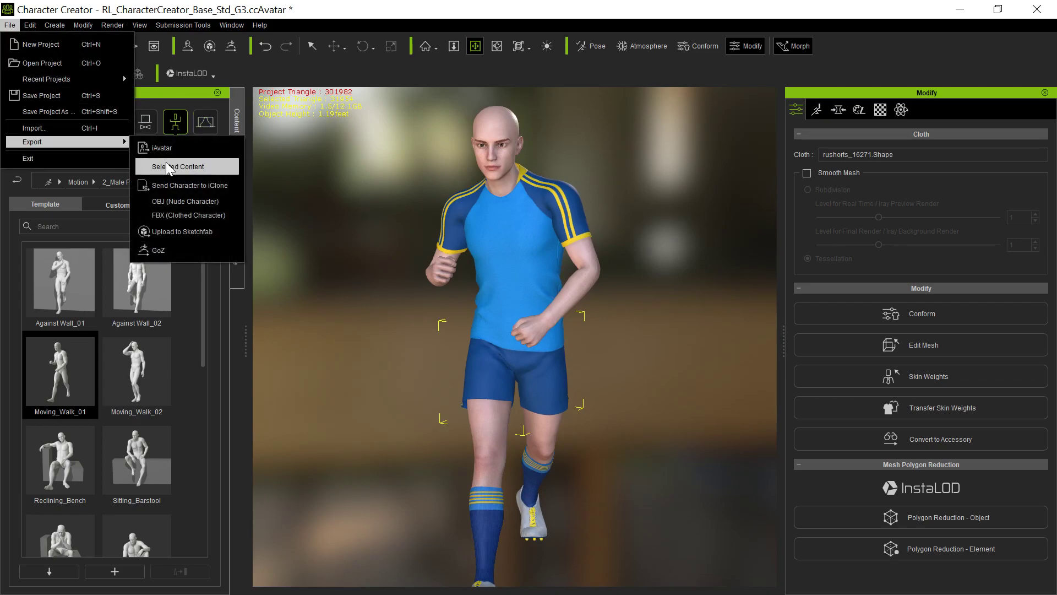
- Send the uniformed rugby avatar from Character Creator into iClone 7
click(178, 166)
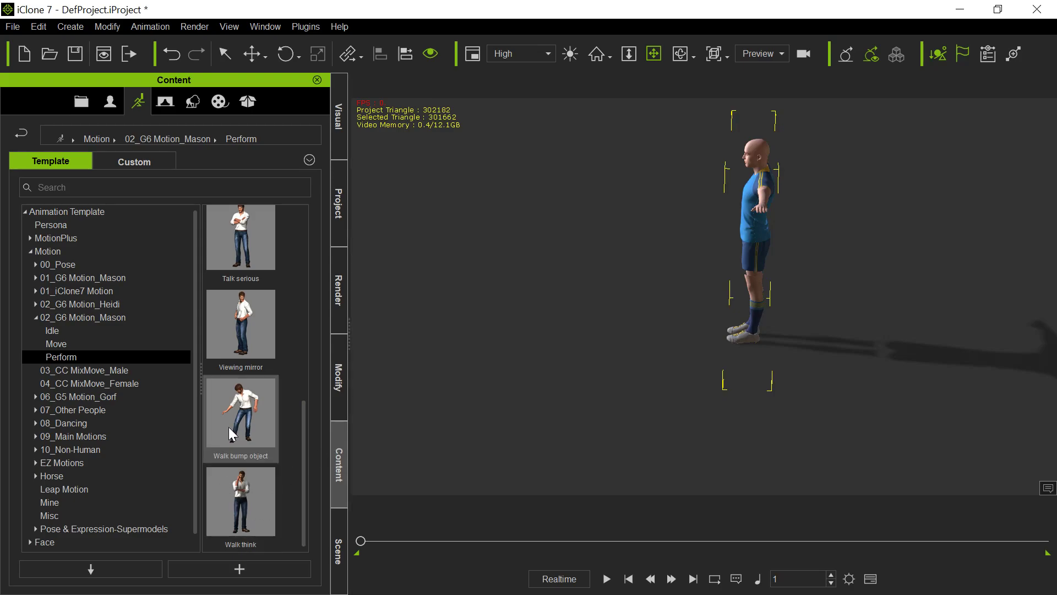
- Apply the Walk bump object motion to the avatar and view the shorts close up
click(241, 414)
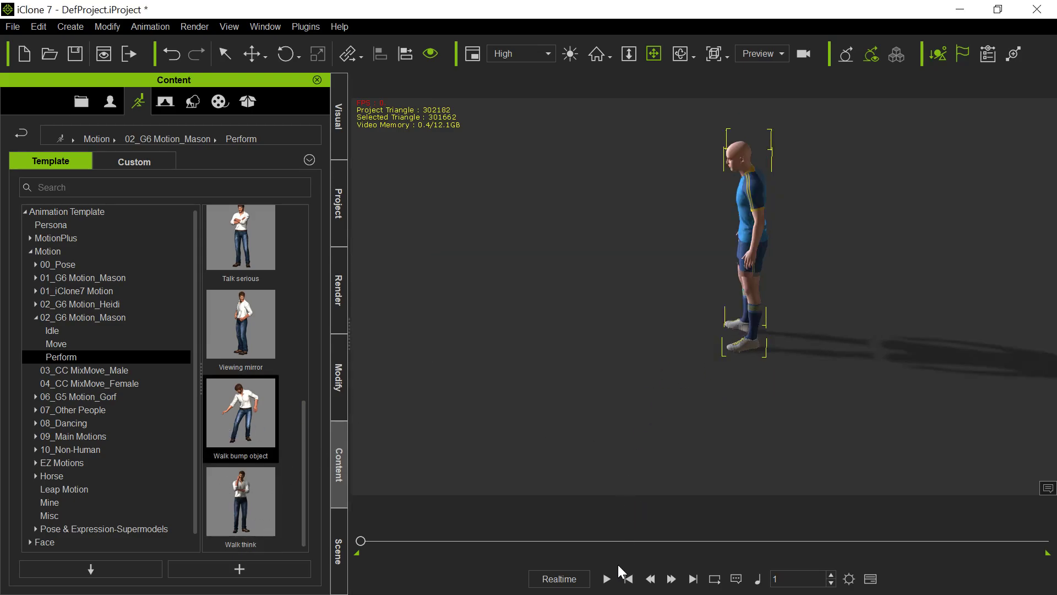
click(607, 579)
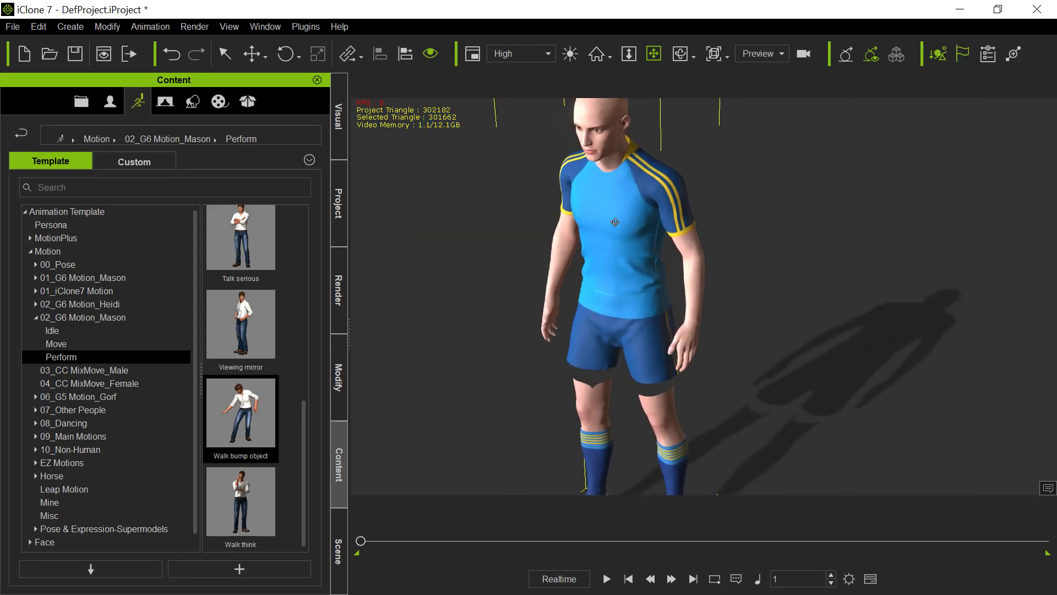
drag(614, 223, 606, 268)
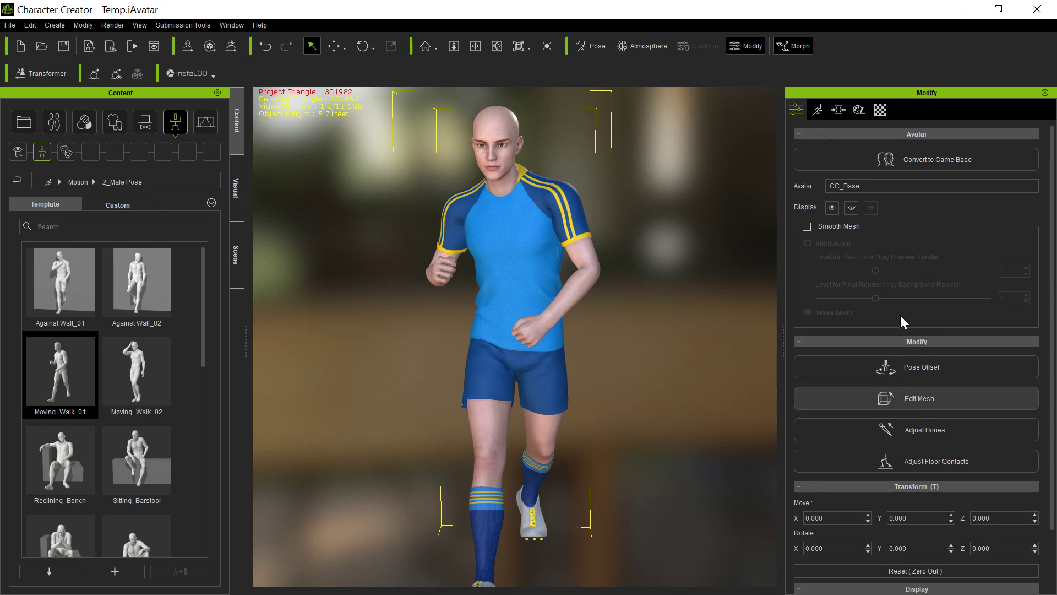
click(916, 398)
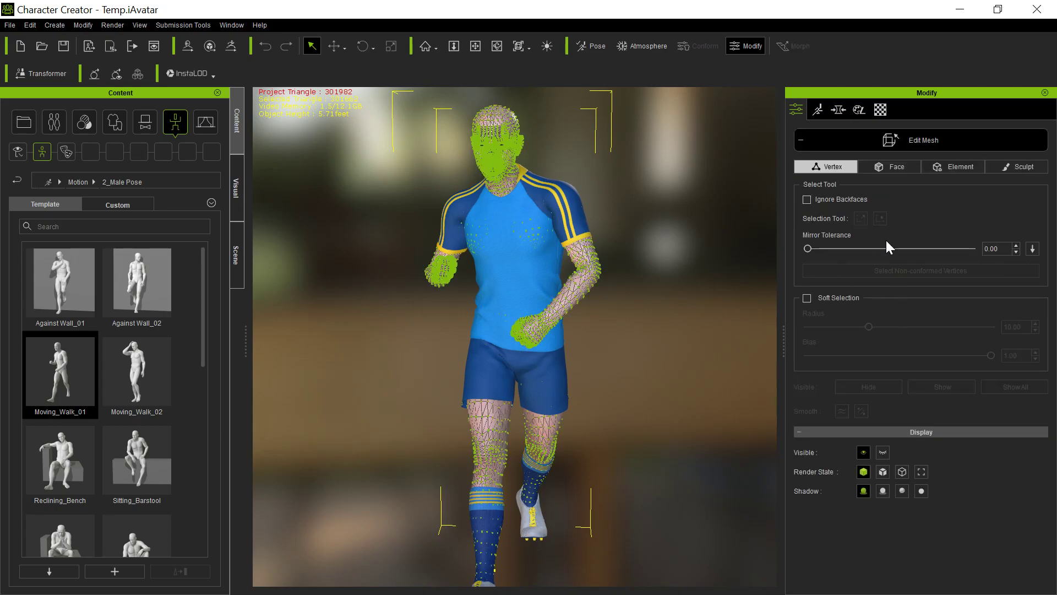
click(888, 167)
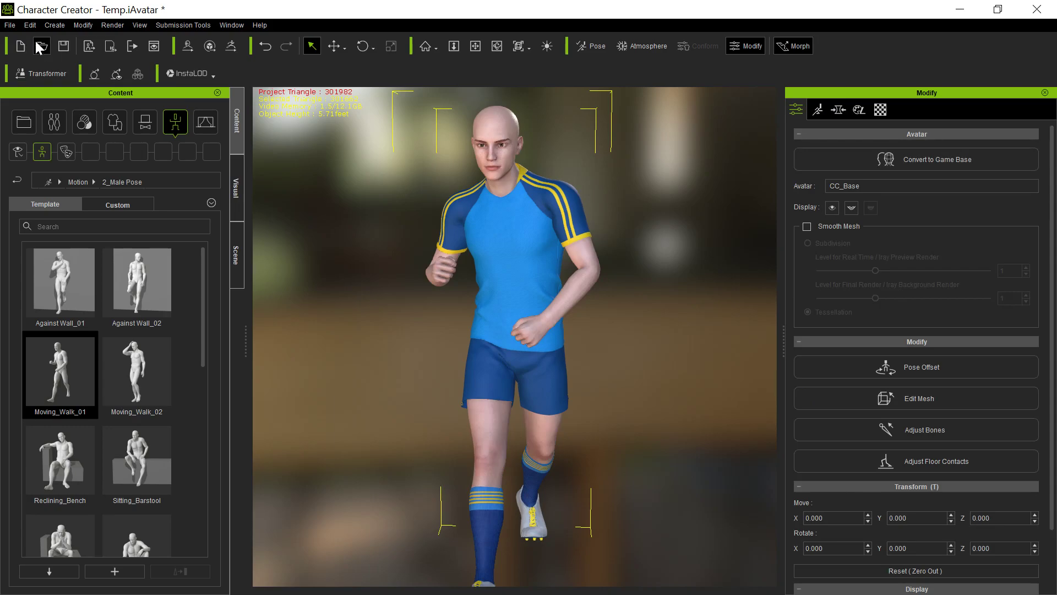
- Re-send the updated uniformed character to iClone 7 with Send Character to iClone
click(8, 25)
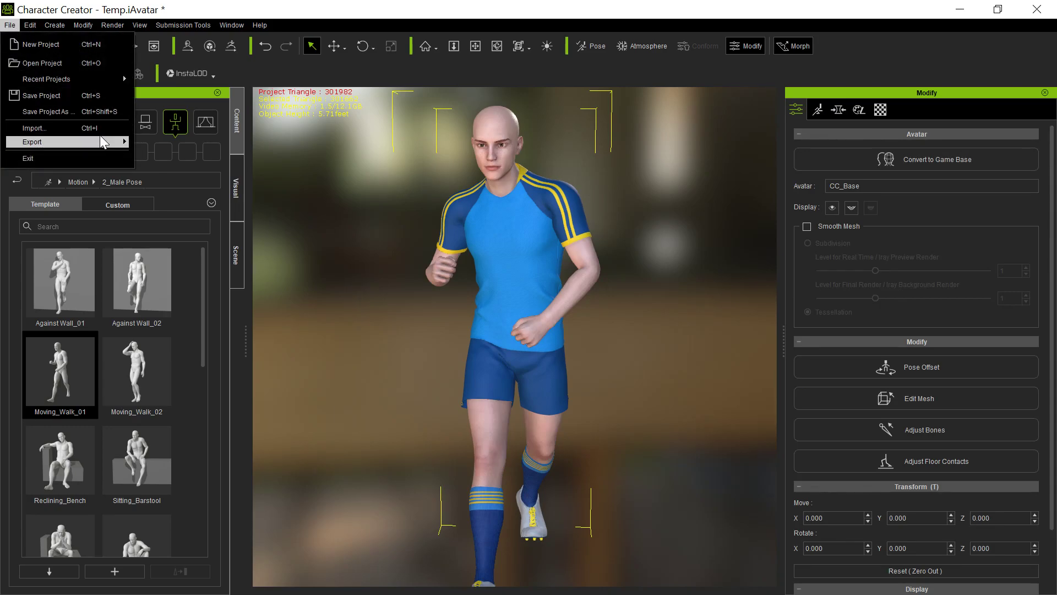
click(33, 142)
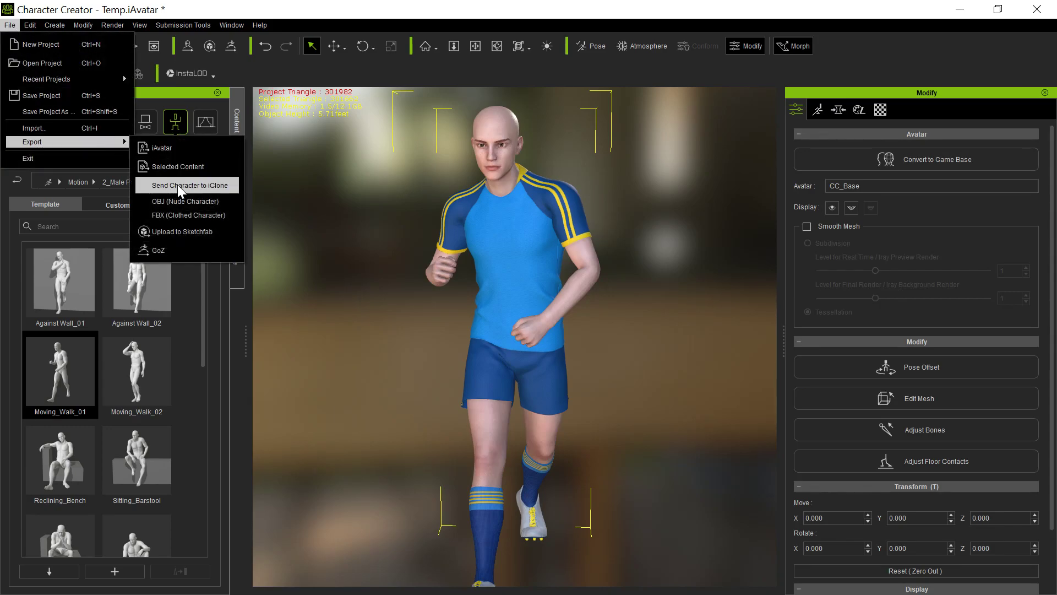
click(187, 185)
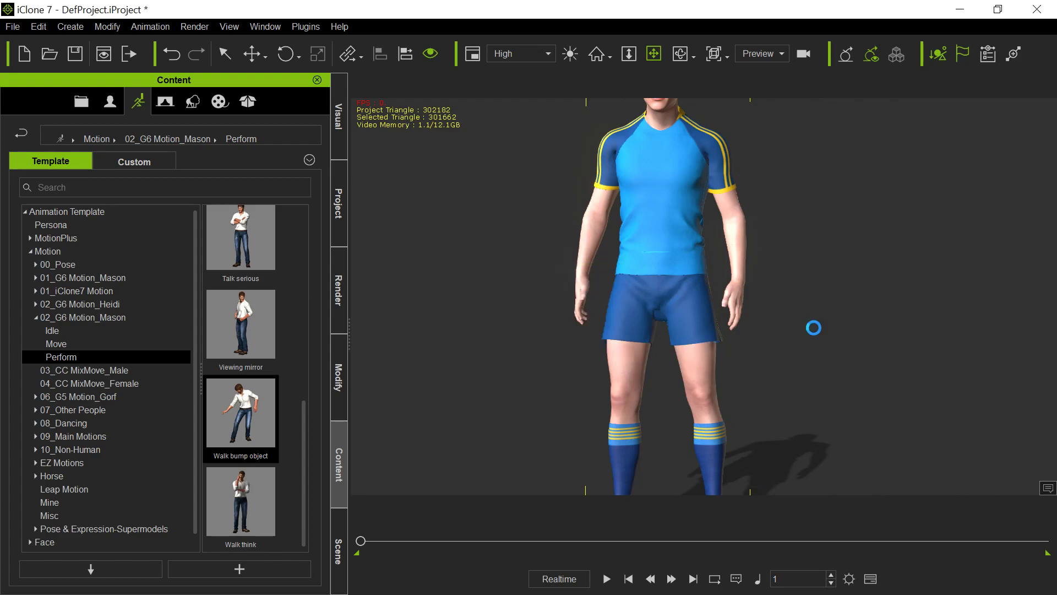
- Play the walk animation to check the shorts and thighs, then pause playback
click(607, 579)
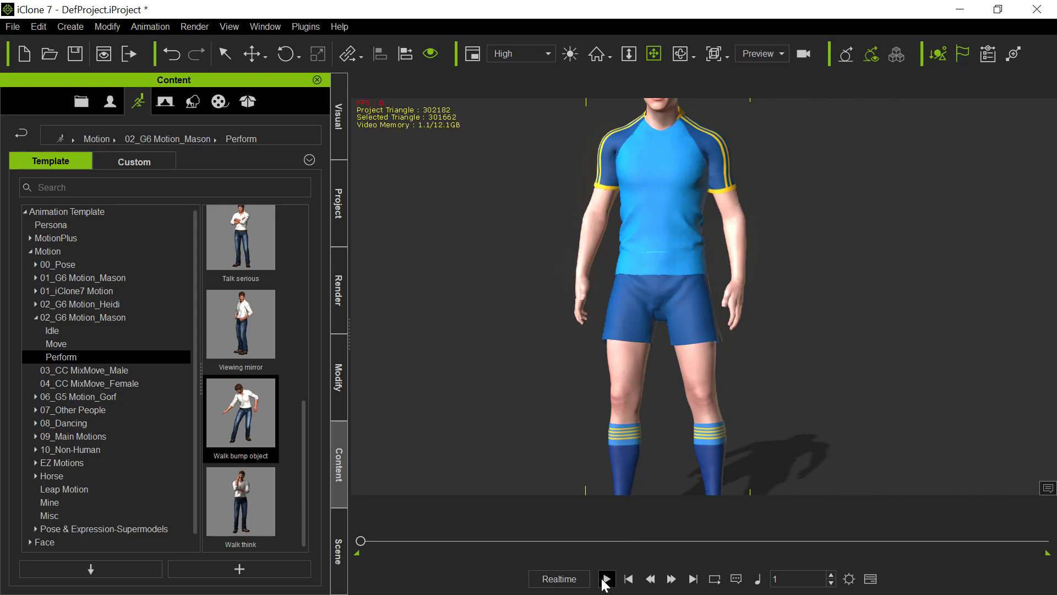
click(607, 579)
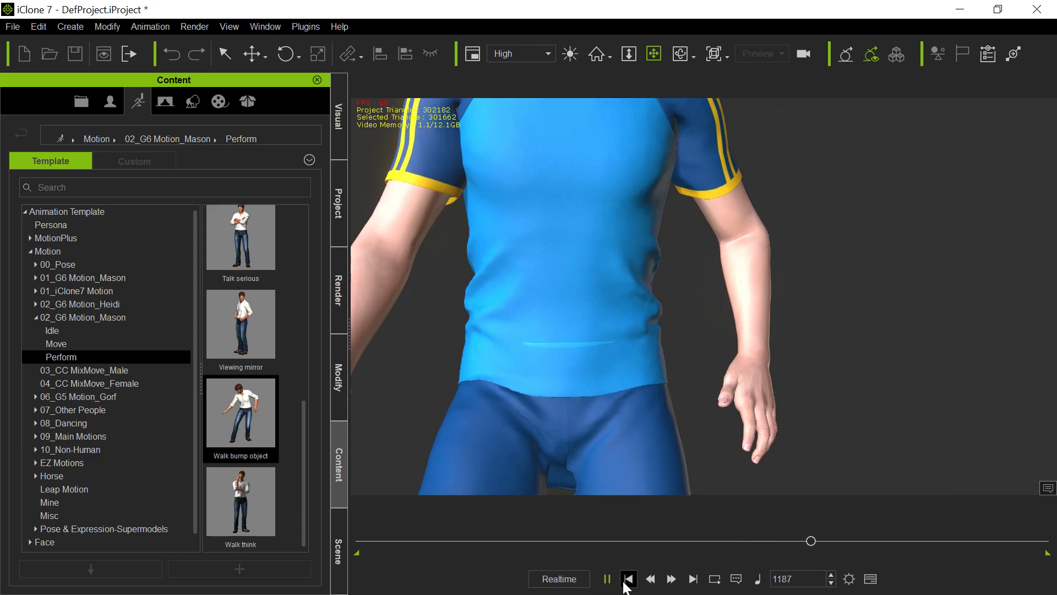
click(606, 578)
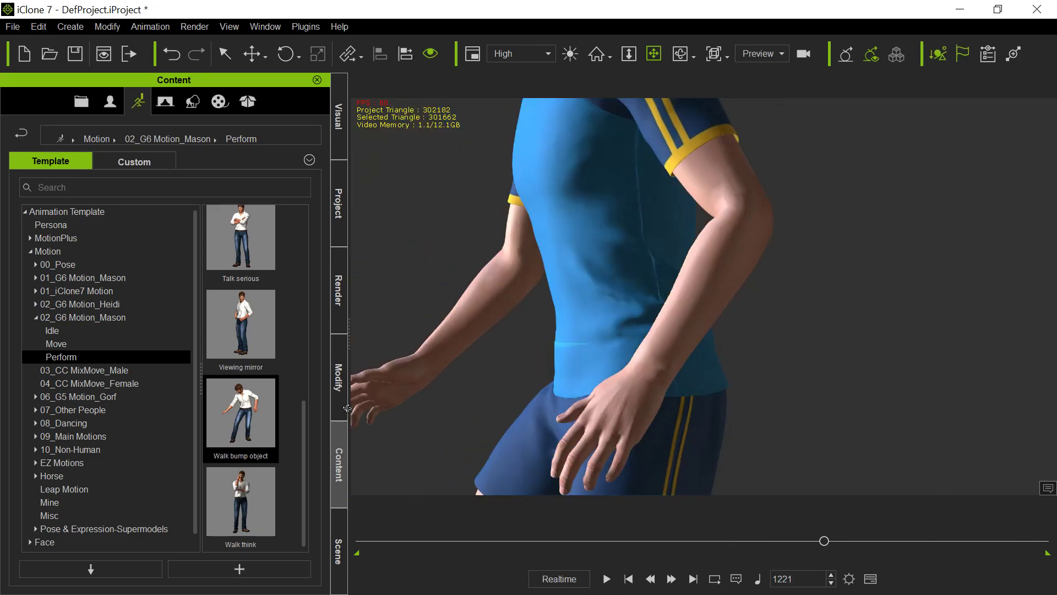